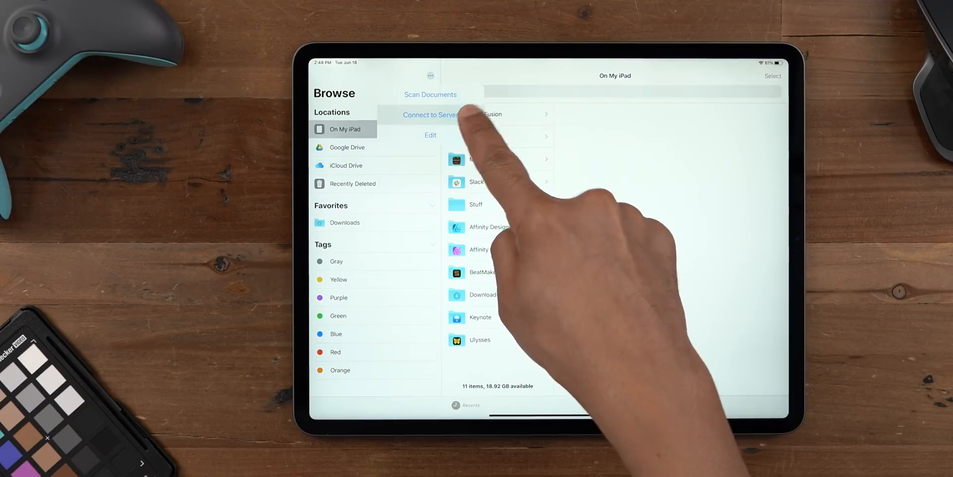
Step: Connect to smb://fireflower.local as a Registered User so it lists under Shared
{"action": "left_click", "coordinate": [430, 115]}
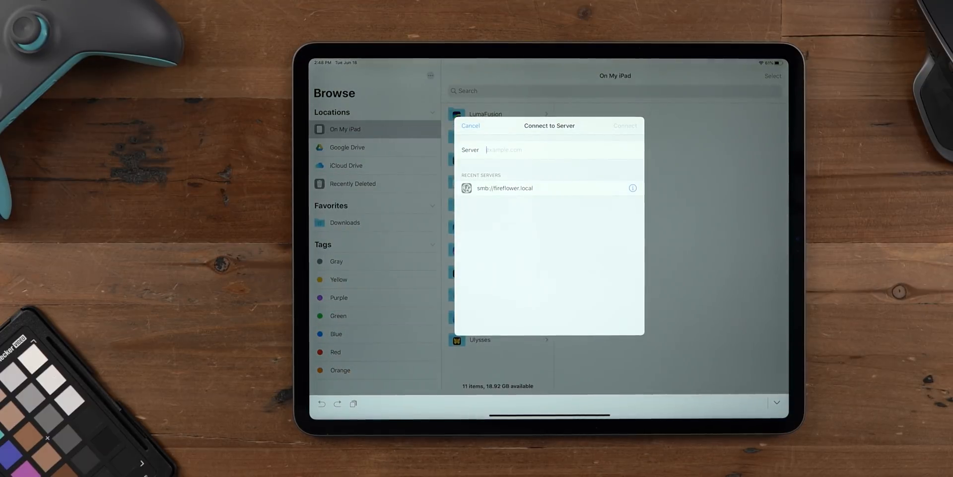
{"action": "left_click", "coordinate": [505, 188]}
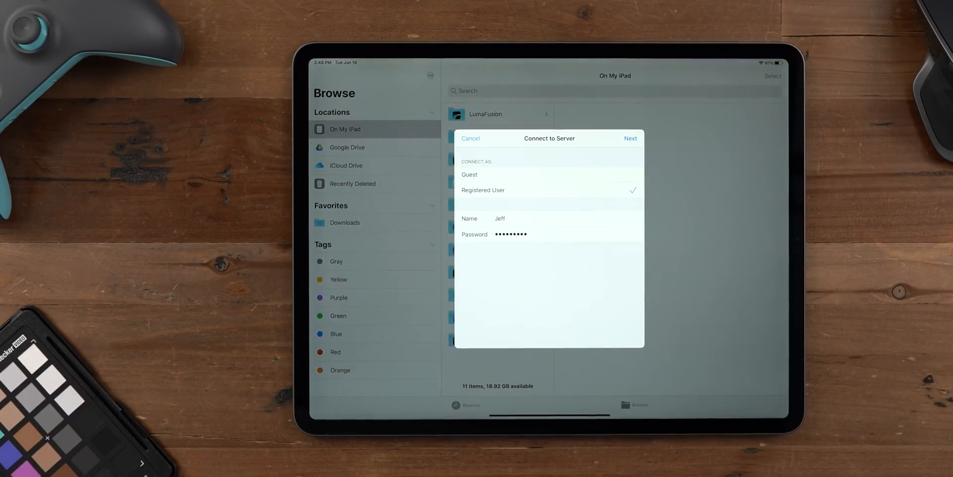
{"action": "left_click", "coordinate": [631, 138]}
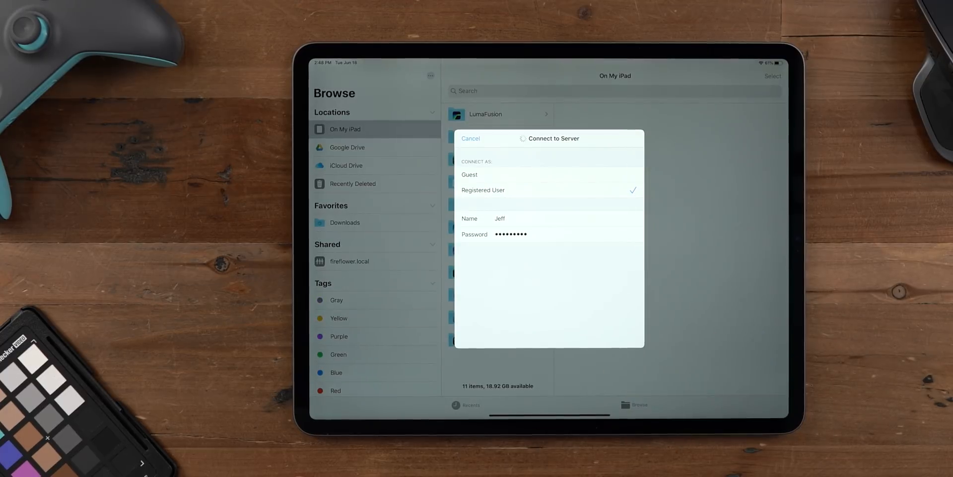
{"action": "left_click", "coordinate": [469, 138]}
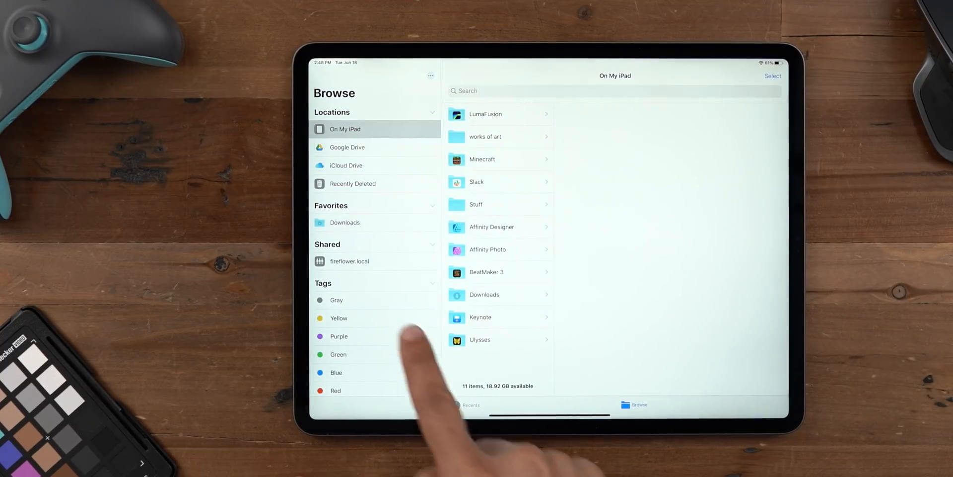
Step: Navigate fireflower.local > Videos > 2019 and open the AirPods 2 Review video
{"action": "left_click", "coordinate": [348, 262]}
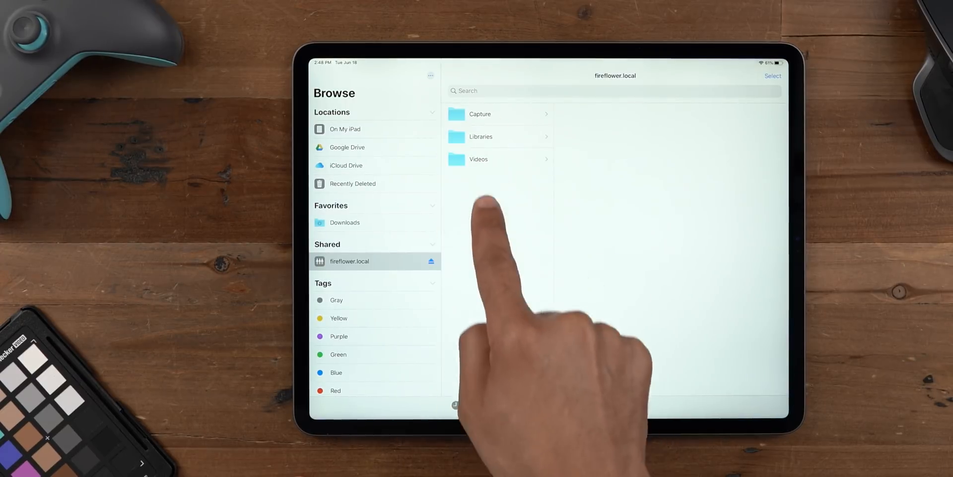
{"action": "left_click", "coordinate": [479, 159]}
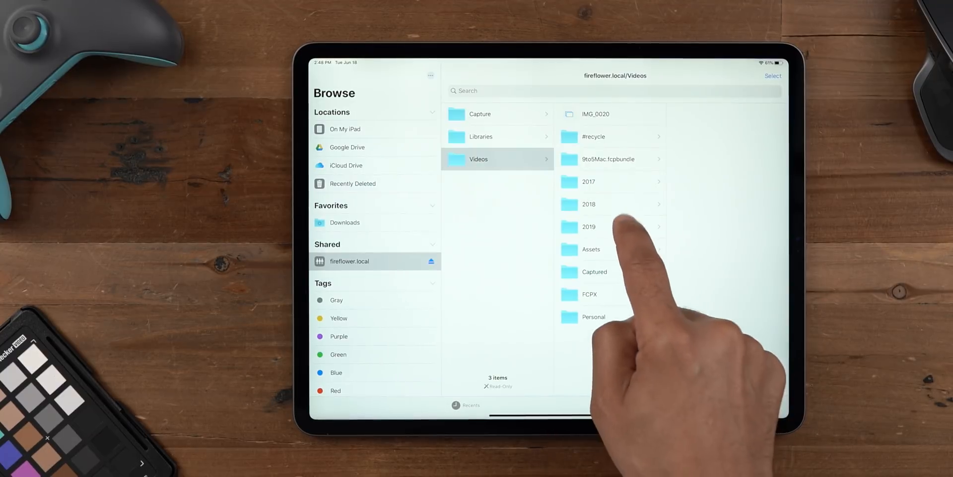
{"action": "left_click", "coordinate": [589, 226]}
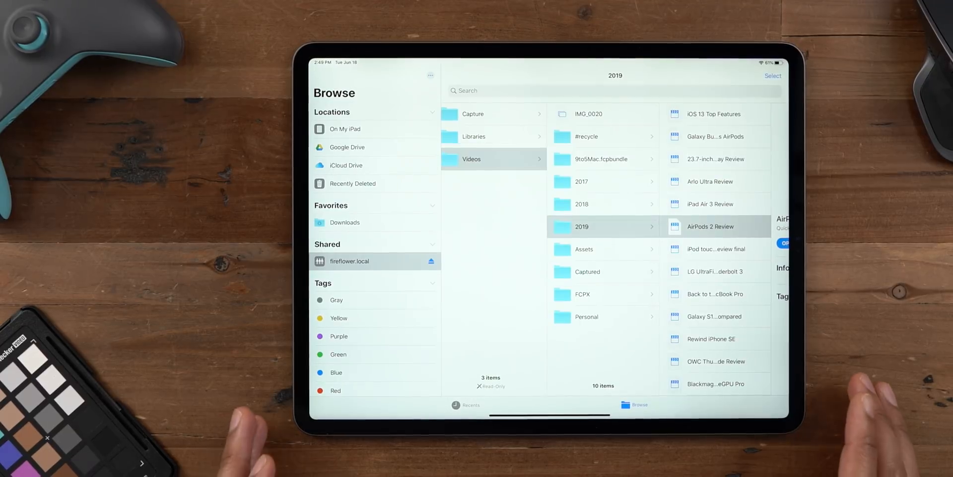
{"action": "left_click", "coordinate": [709, 226]}
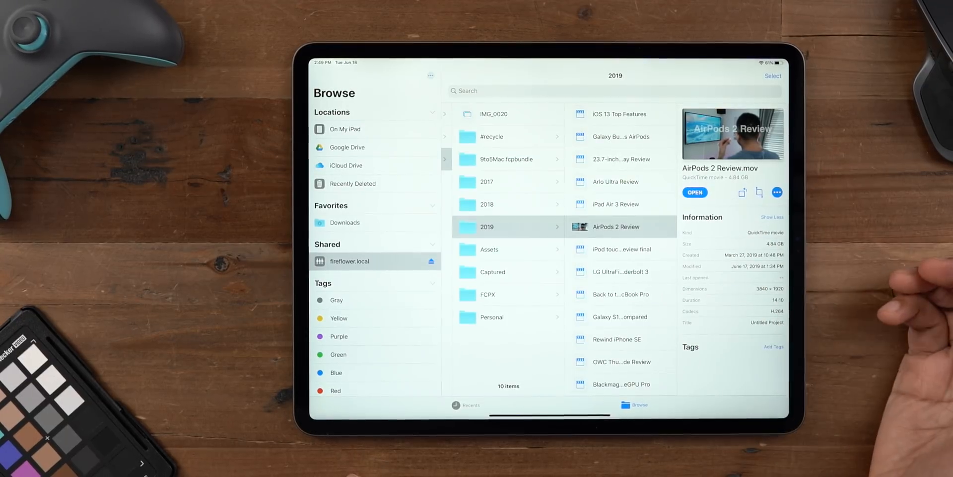
{"action": "mouse_move", "coordinate": [900, 292]}
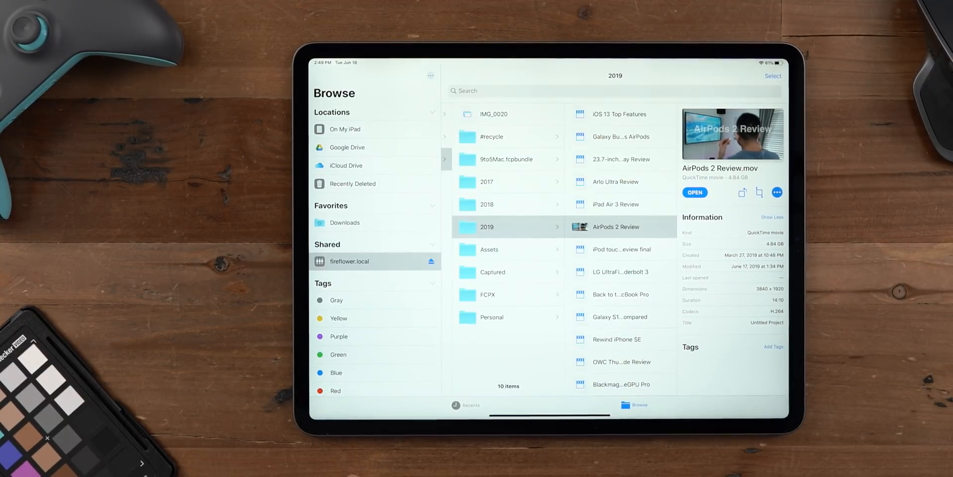
{"action": "left_click", "coordinate": [696, 191]}
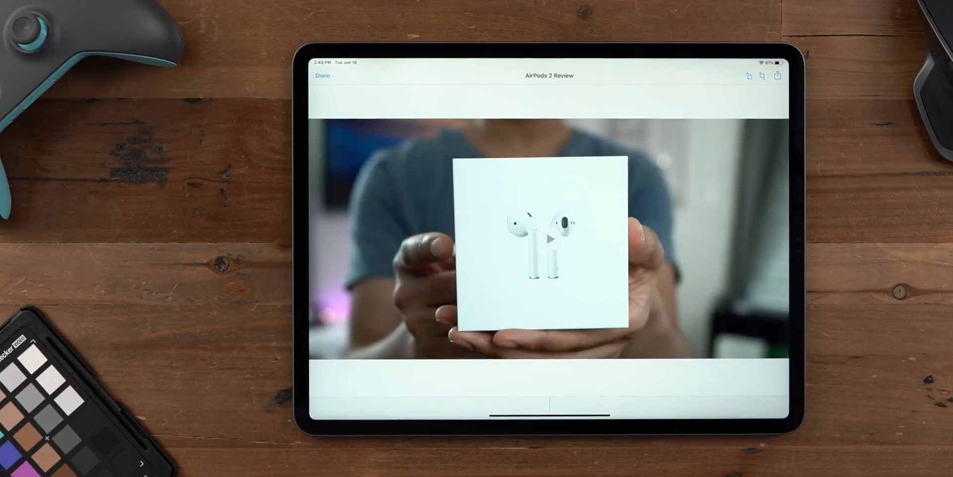
{"action": "left_click", "coordinate": [549, 238]}
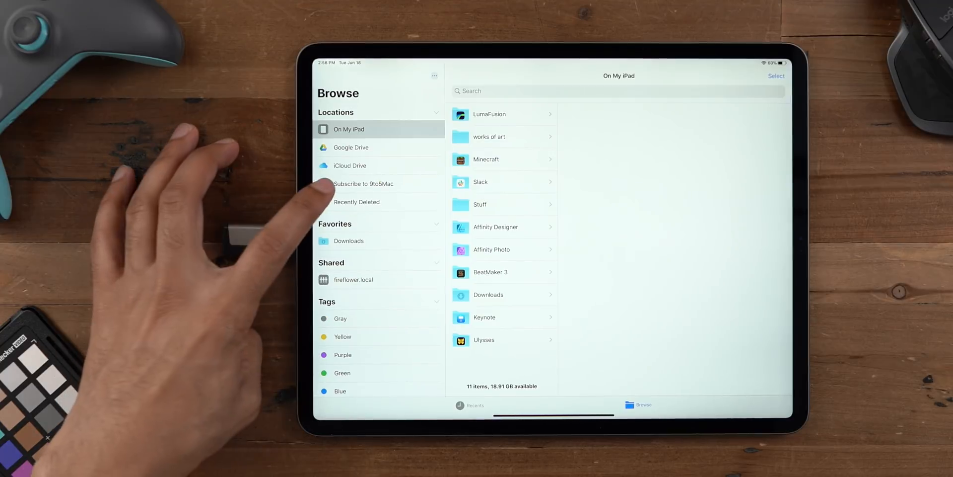
Step: Browse the Subscribe to 9to5Mac drive, then the works of art folder on the iPad
{"action": "left_click", "coordinate": [364, 183]}
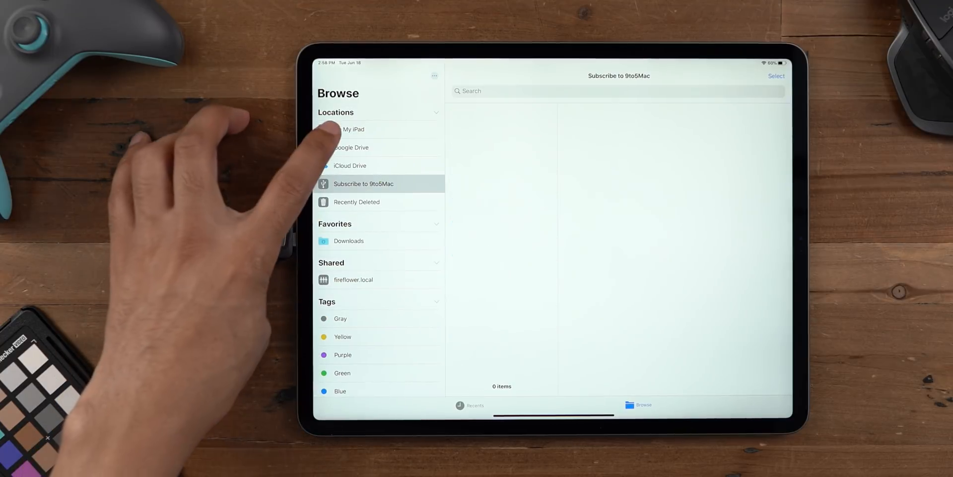
{"action": "left_click", "coordinate": [353, 129]}
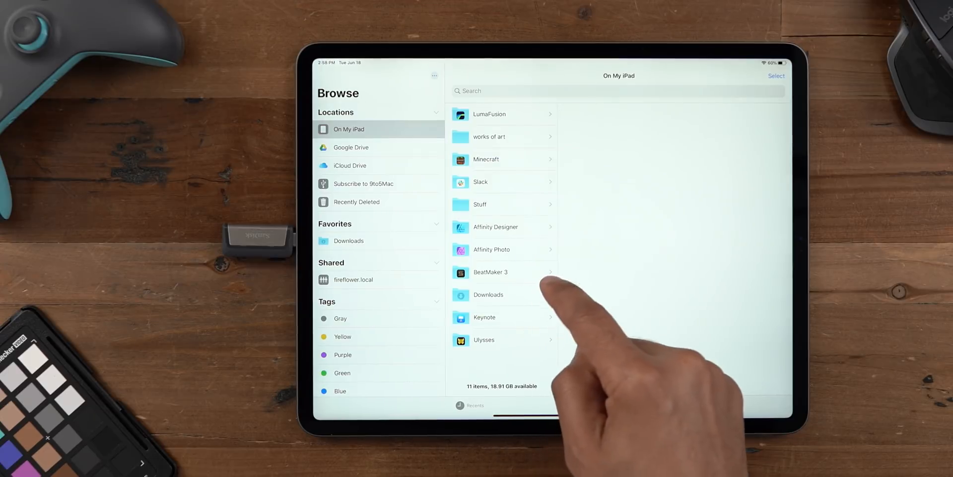
{"action": "left_click", "coordinate": [489, 136]}
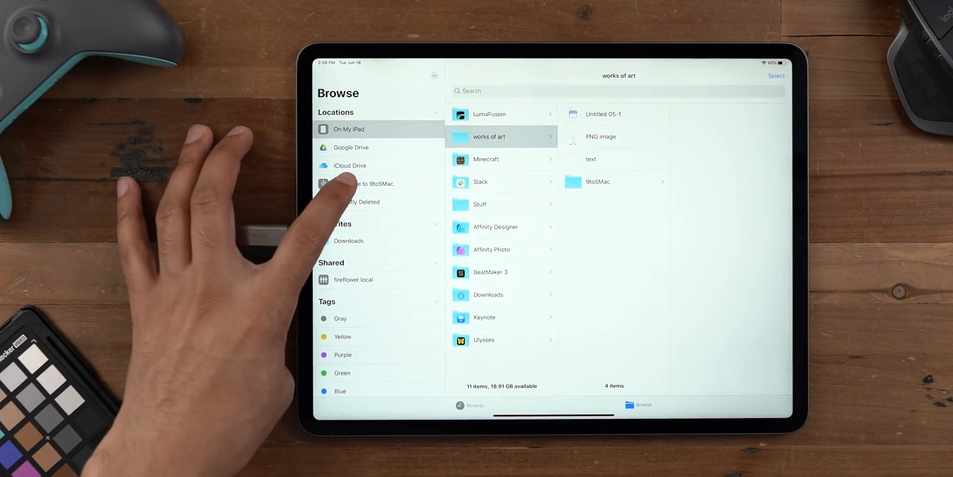
Step: Reopen the Subscribe to 9to5Mac drive and show the 9to5Mac folder's four images
{"action": "left_click", "coordinate": [364, 184]}
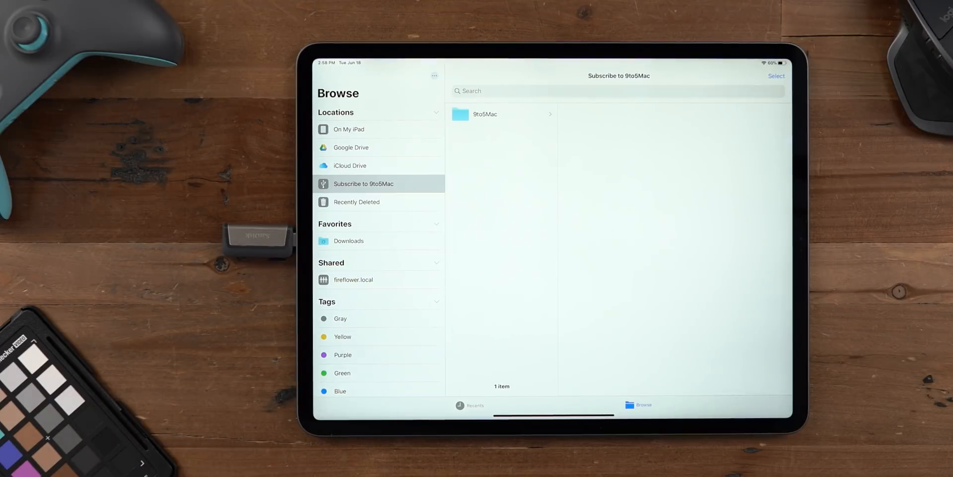
{"action": "left_click", "coordinate": [485, 113]}
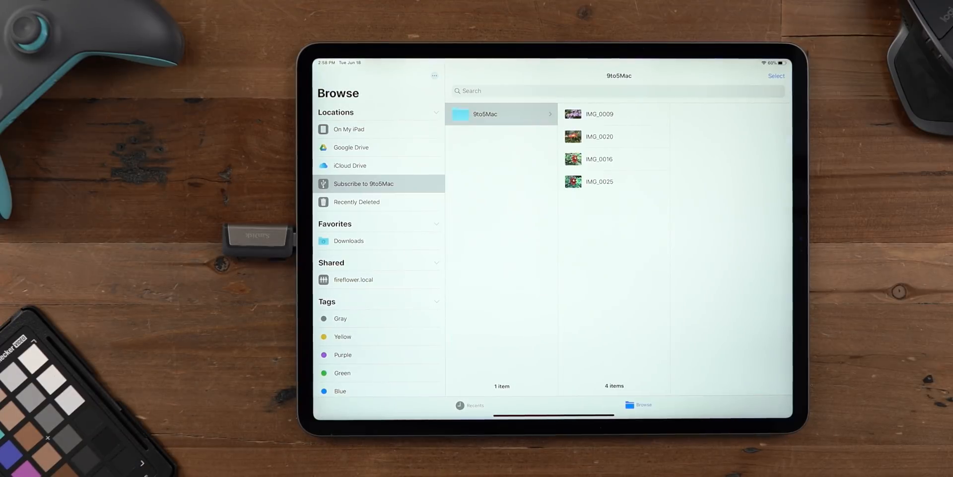
{"action": "left_click", "coordinate": [614, 181]}
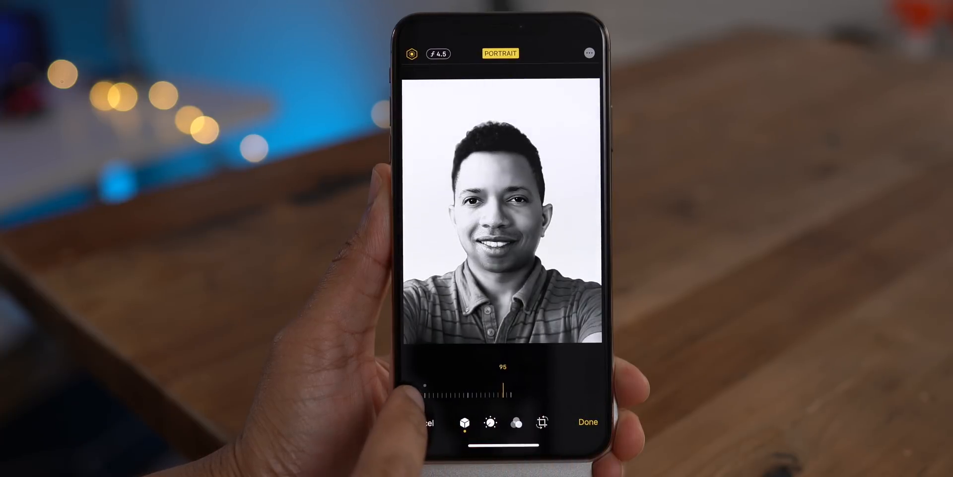
Step: Raise the portrait lighting intensity from 95 to 100 and save the edit
{"action": "left_click_drag", "start_coordinate": [510, 386], "coordinate": [474, 386]}
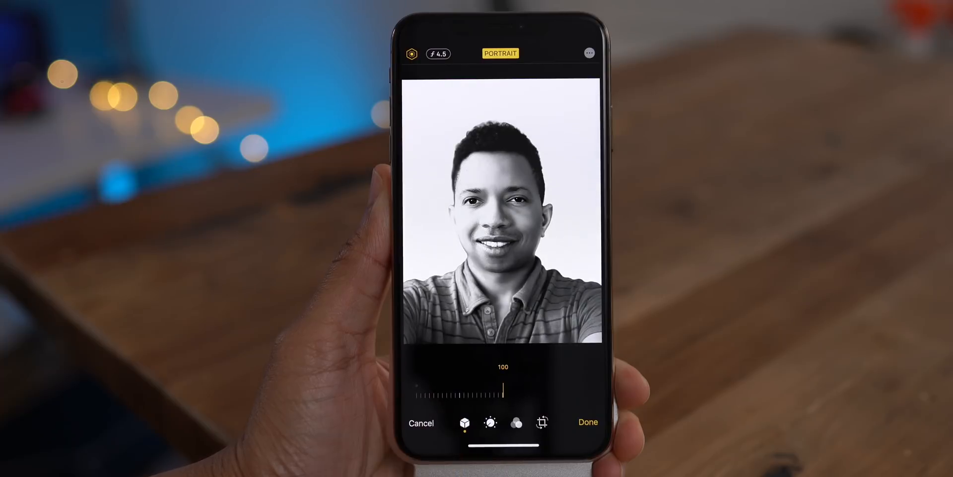
{"action": "left_click", "coordinate": [465, 422]}
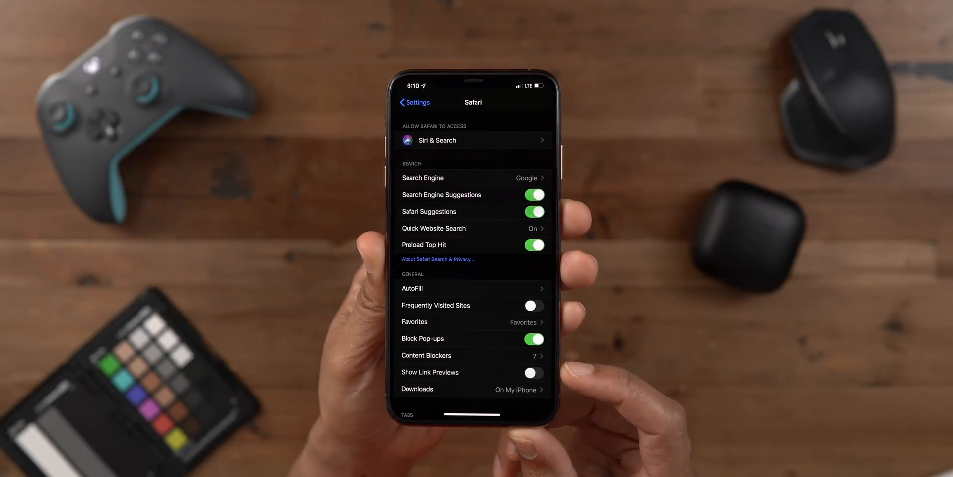
Step: Share the 9to5Mac article and show its Send As format choices with Automatic selected
{"action": "left_click", "coordinate": [532, 371]}
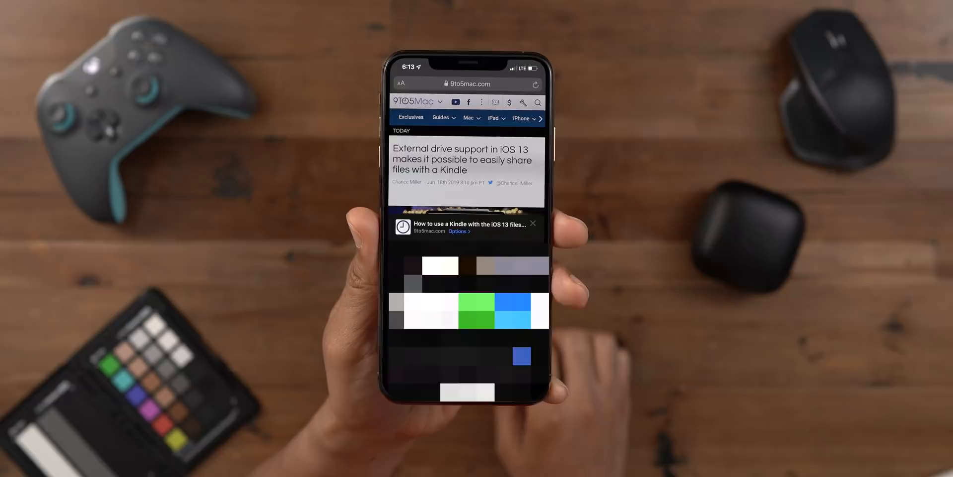
{"action": "left_click", "coordinate": [457, 231]}
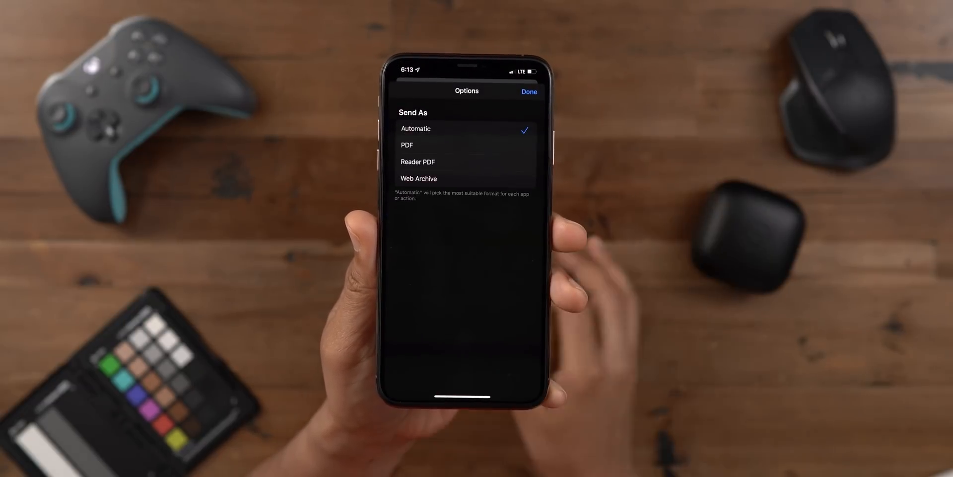